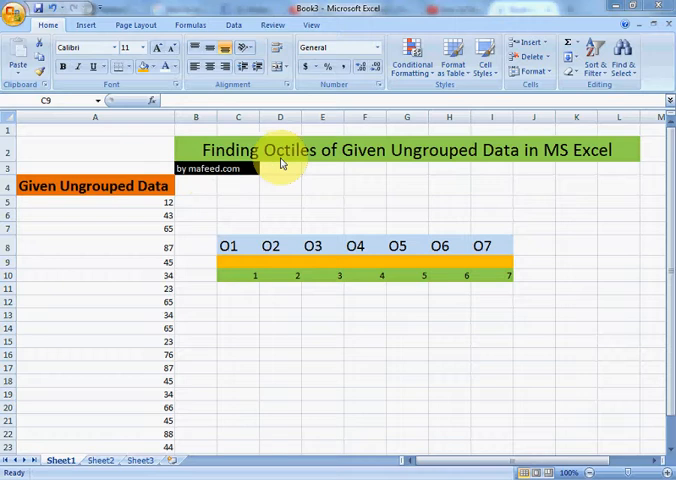
pyautogui.moveTo(438, 162)
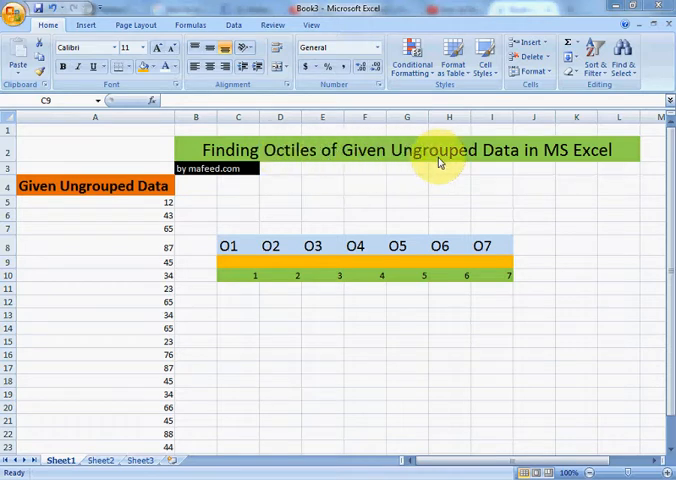
pyautogui.moveTo(588, 160)
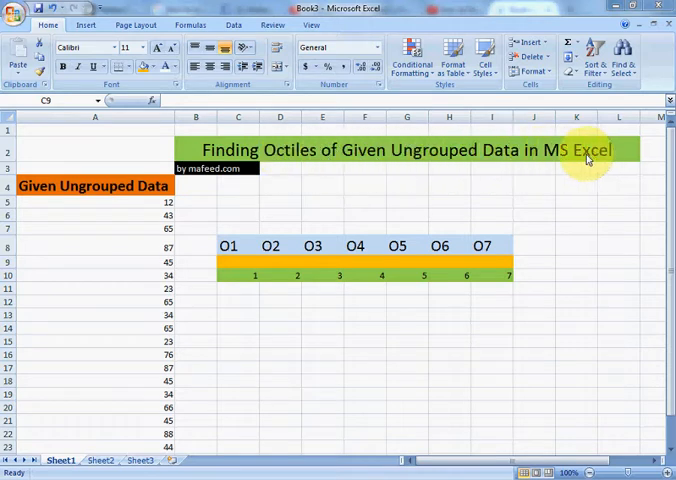
pyautogui.moveTo(116, 272)
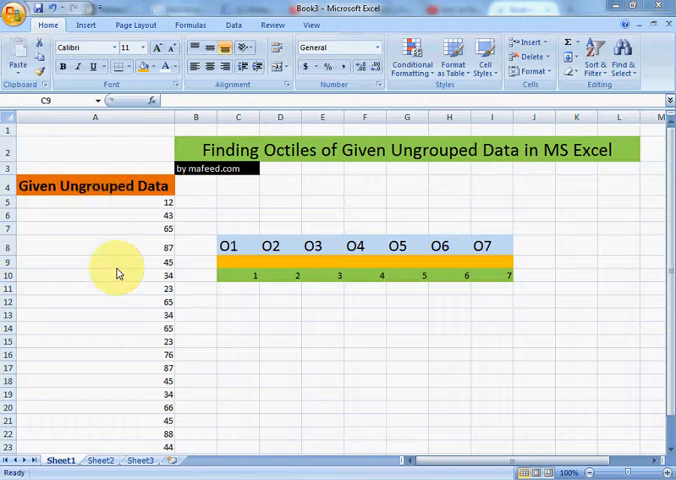
pyautogui.moveTo(208, 272)
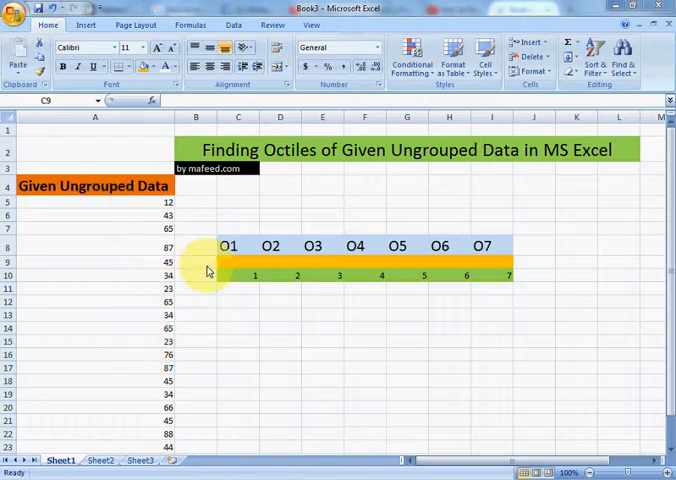
pyautogui.moveTo(460, 256)
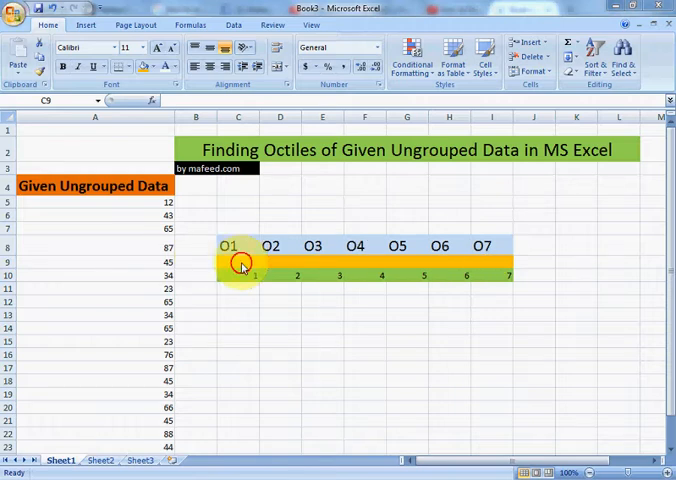
# Enter =PERCENTILE(A5:A22,C10/8) in B9, giving the first octile 24.38
pyautogui.click(238, 262)
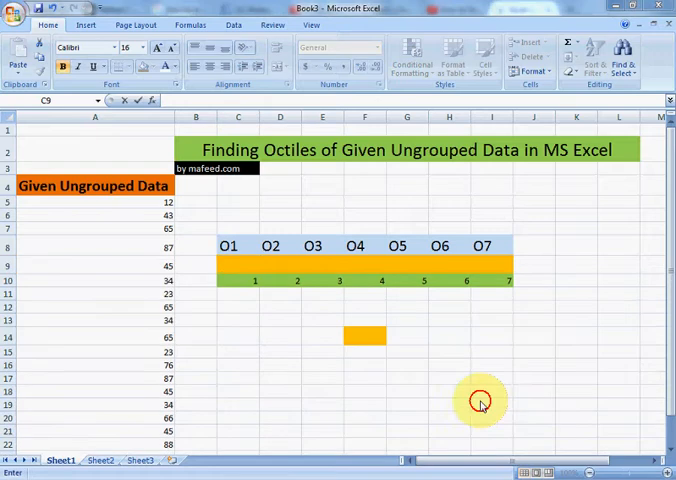
pyautogui.click(238, 264)
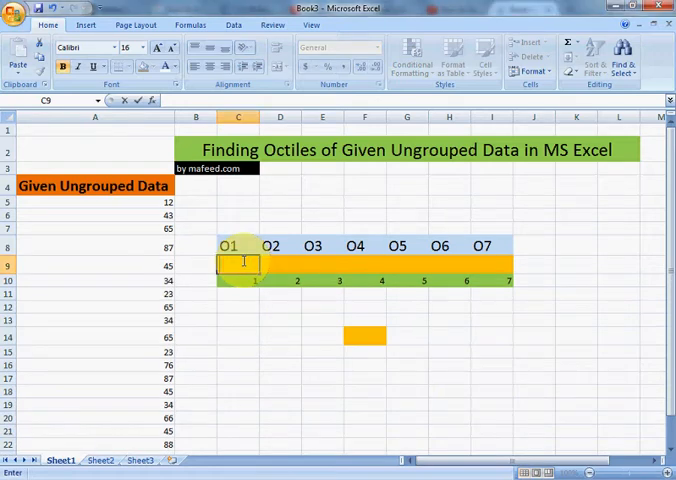
pyautogui.write('=p')
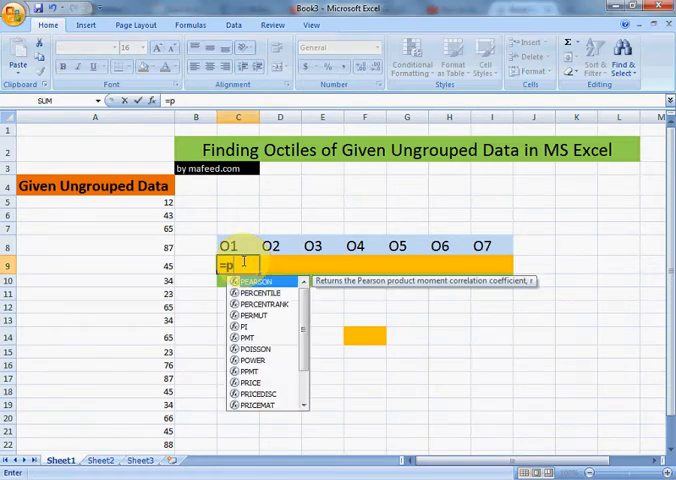
pyautogui.write('ercentile(A5:A22')
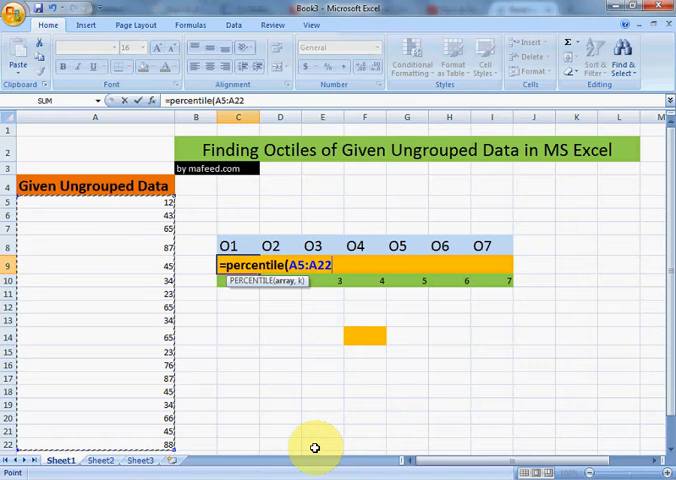
pyautogui.write(',')
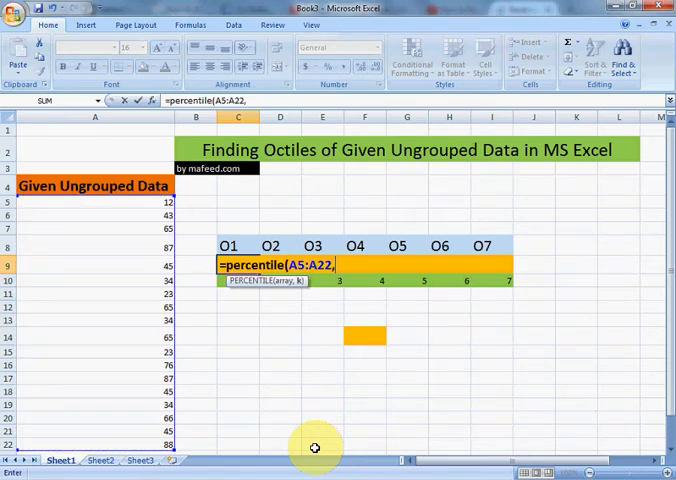
pyautogui.moveTo(220, 288)
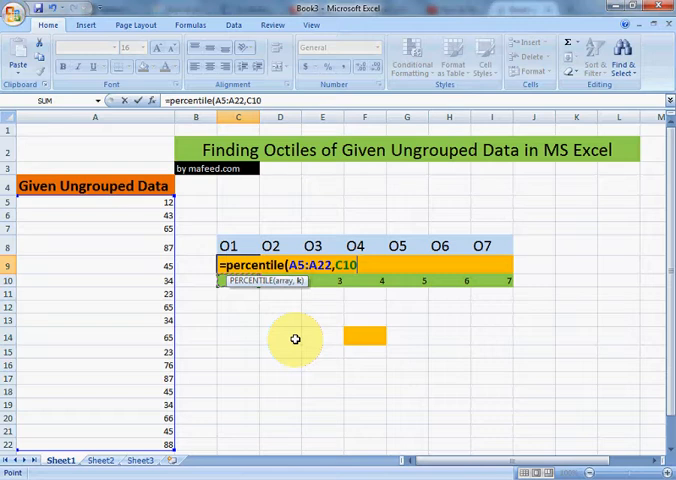
pyautogui.write('/')
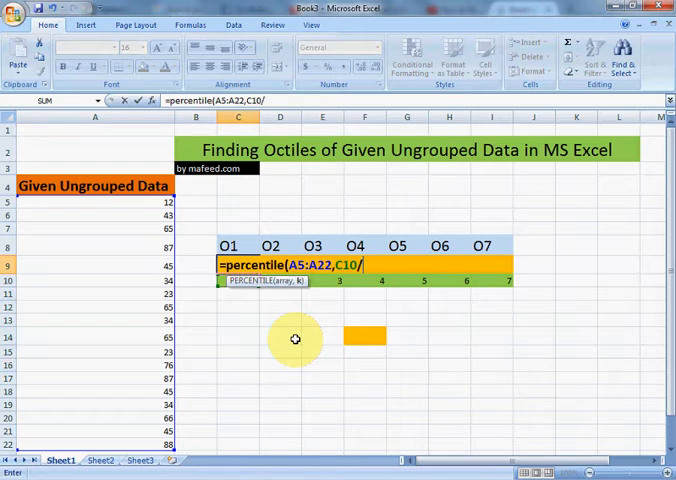
pyautogui.write('8)')
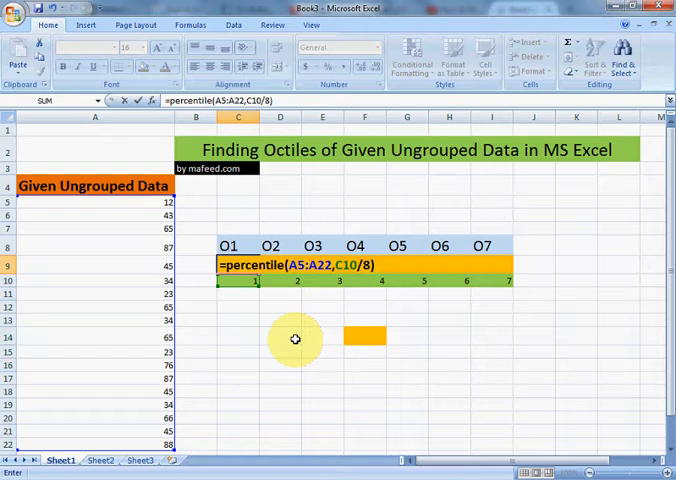
pyautogui.press('Return')
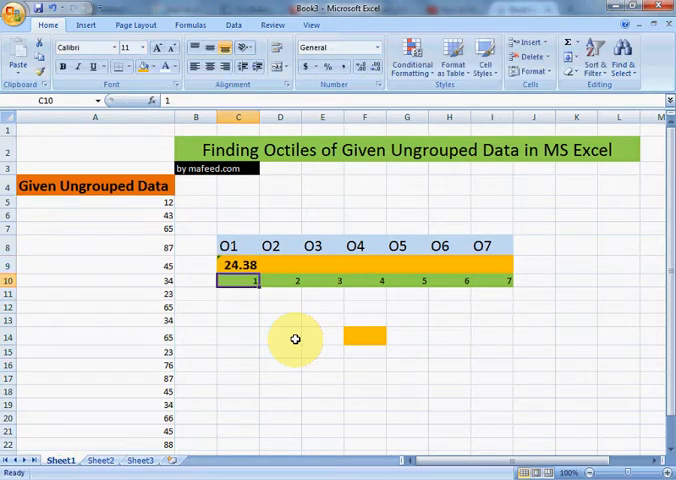
# Make the O1 formula's data range absolute as $A$5:$A$22 using F4
pyautogui.click(238, 264)
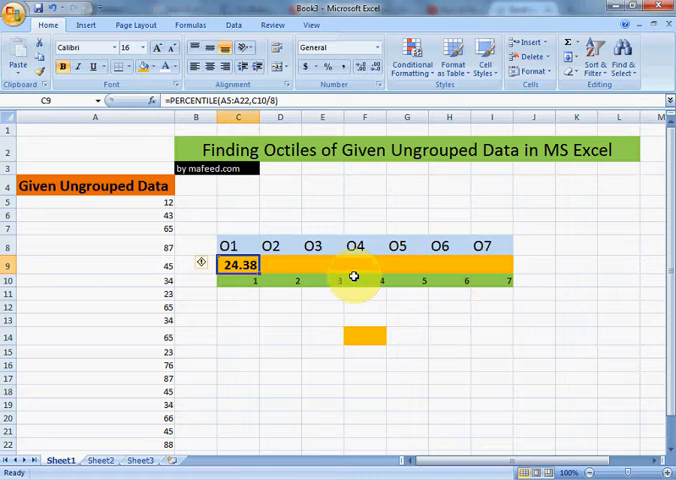
pyautogui.moveTo(280, 252)
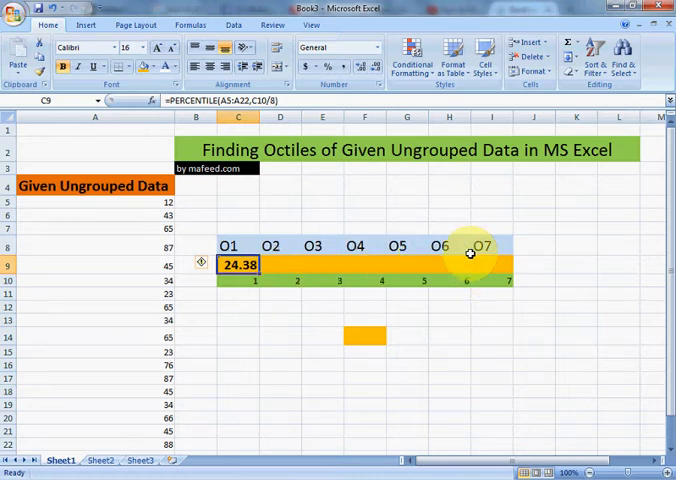
pyautogui.moveTo(192, 142)
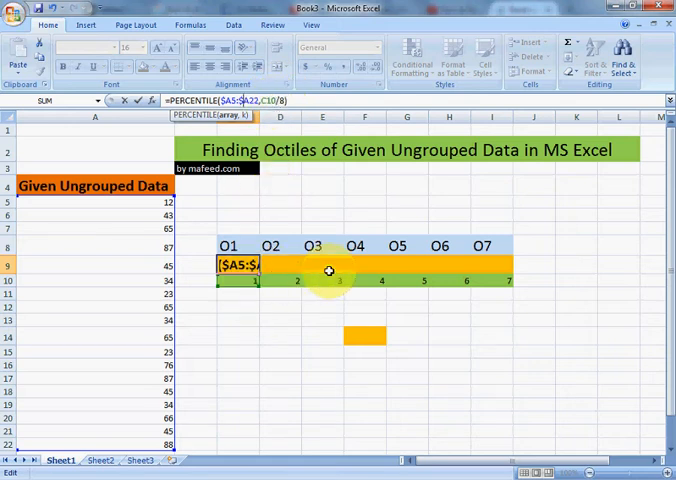
pyautogui.moveTo(282, 284)
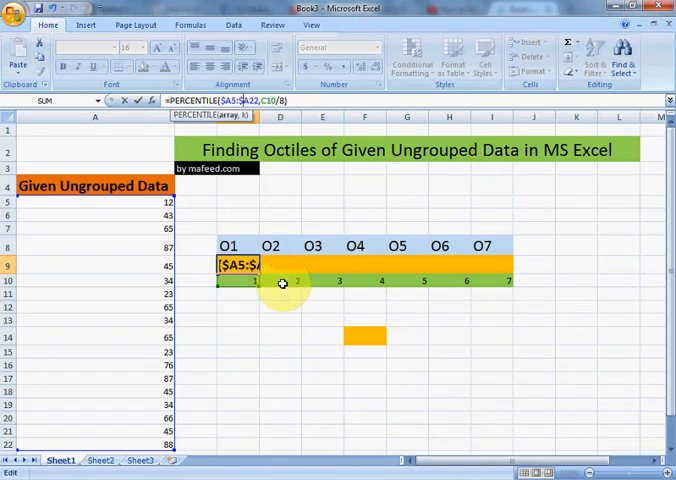
pyautogui.moveTo(322, 216)
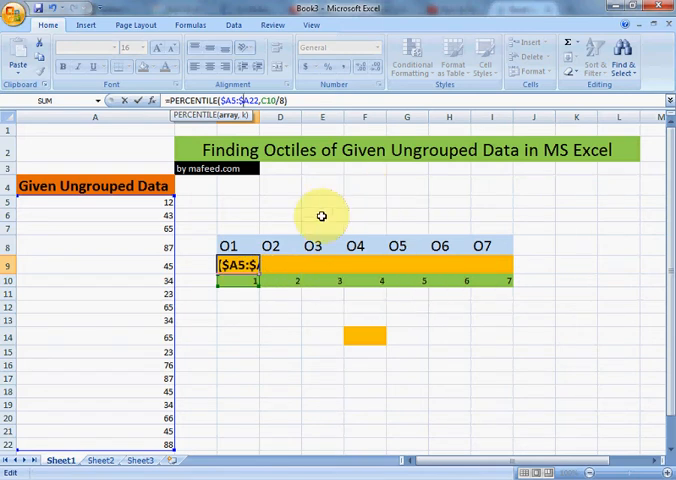
# Fill the formula from B9 across to H9, giving O2–O7 as 34, 43.75, 45, 65, 65.75, 85.63, and verify
pyautogui.press('Return')
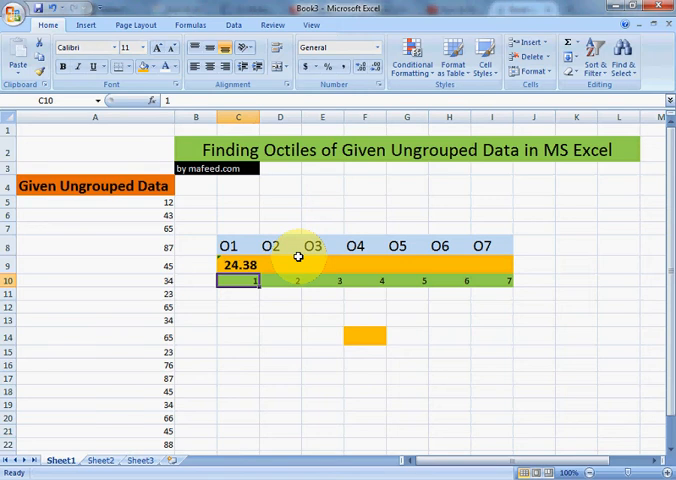
pyautogui.click(238, 264)
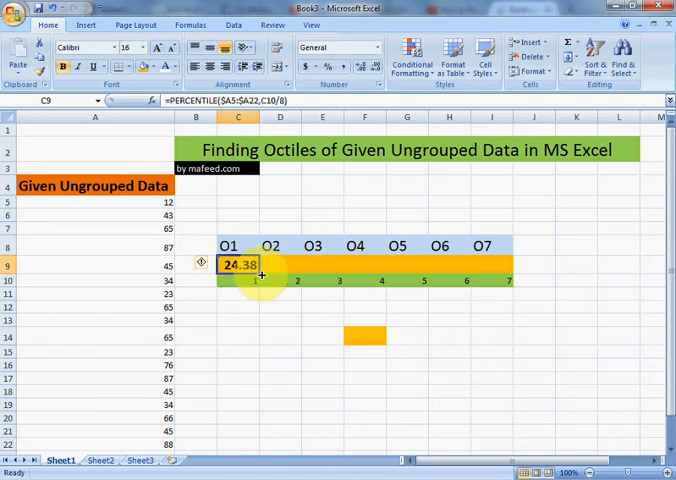
pyautogui.moveTo(260, 272); pyautogui.dragTo(500, 272)
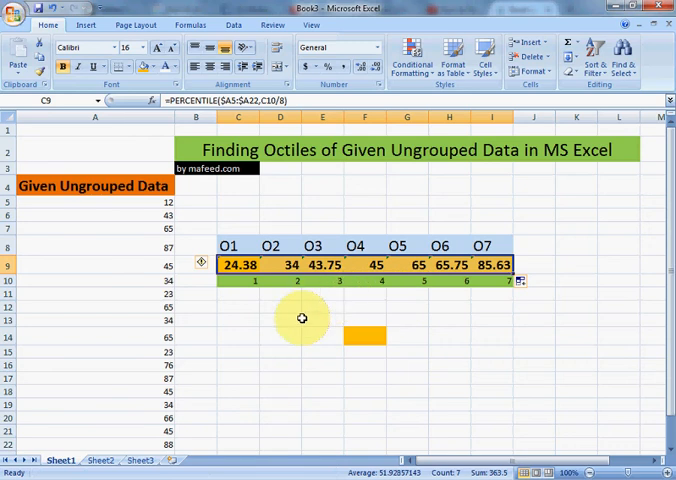
pyautogui.moveTo(260, 310)
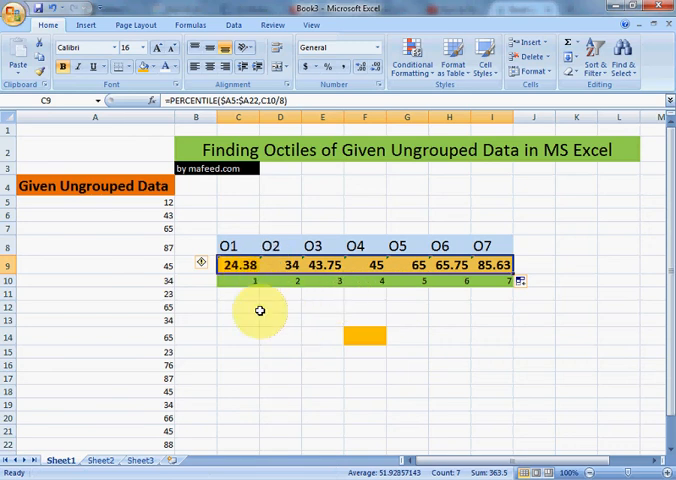
pyautogui.click(280, 264)
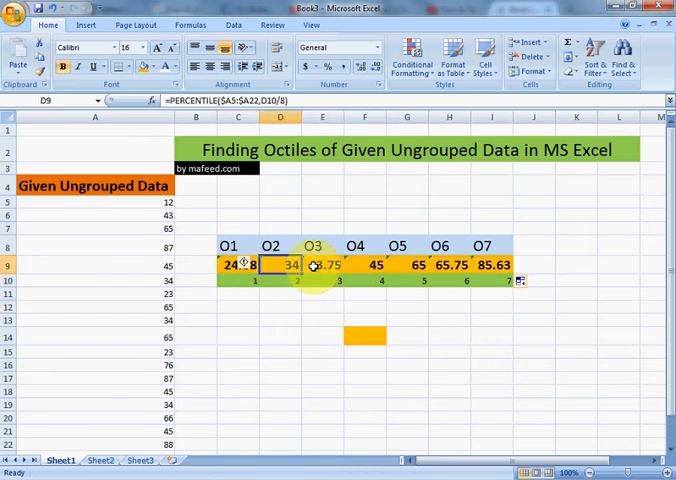
pyautogui.click(488, 264)
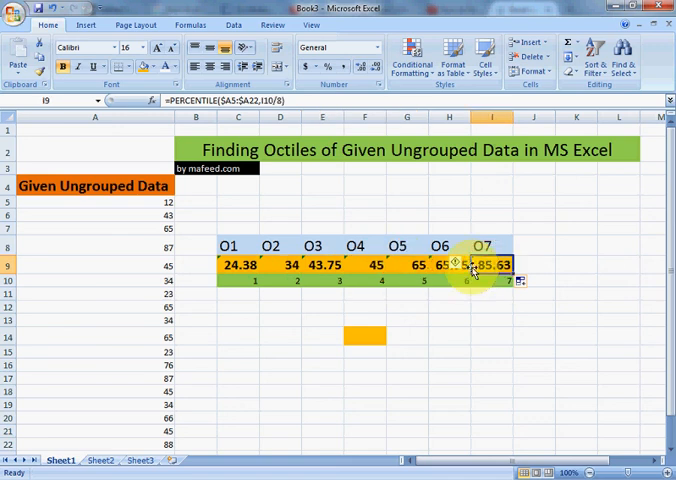